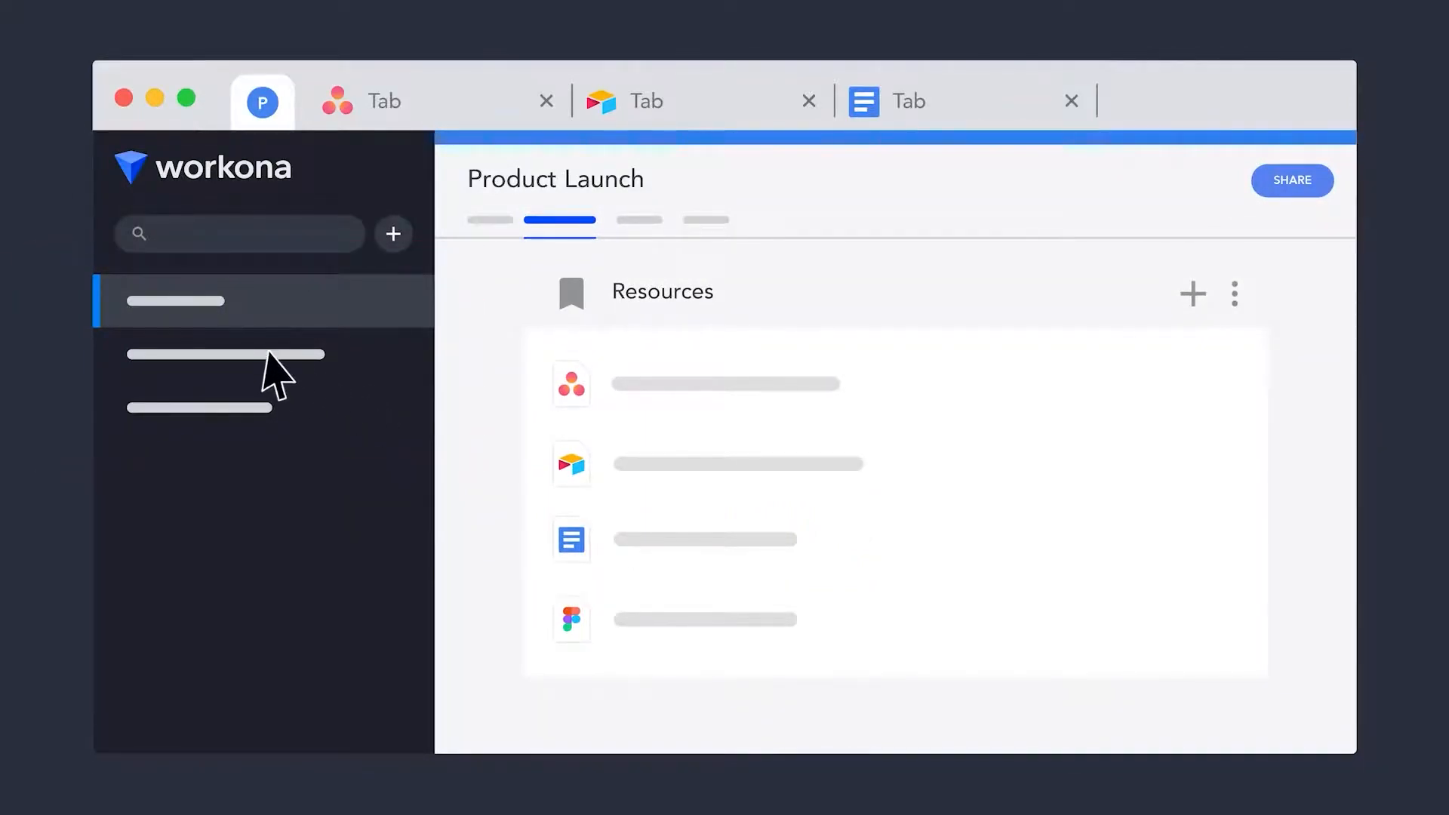
# Add uBlock Origin to Opera and expand its full extension description
pyautogui.click(202, 408)
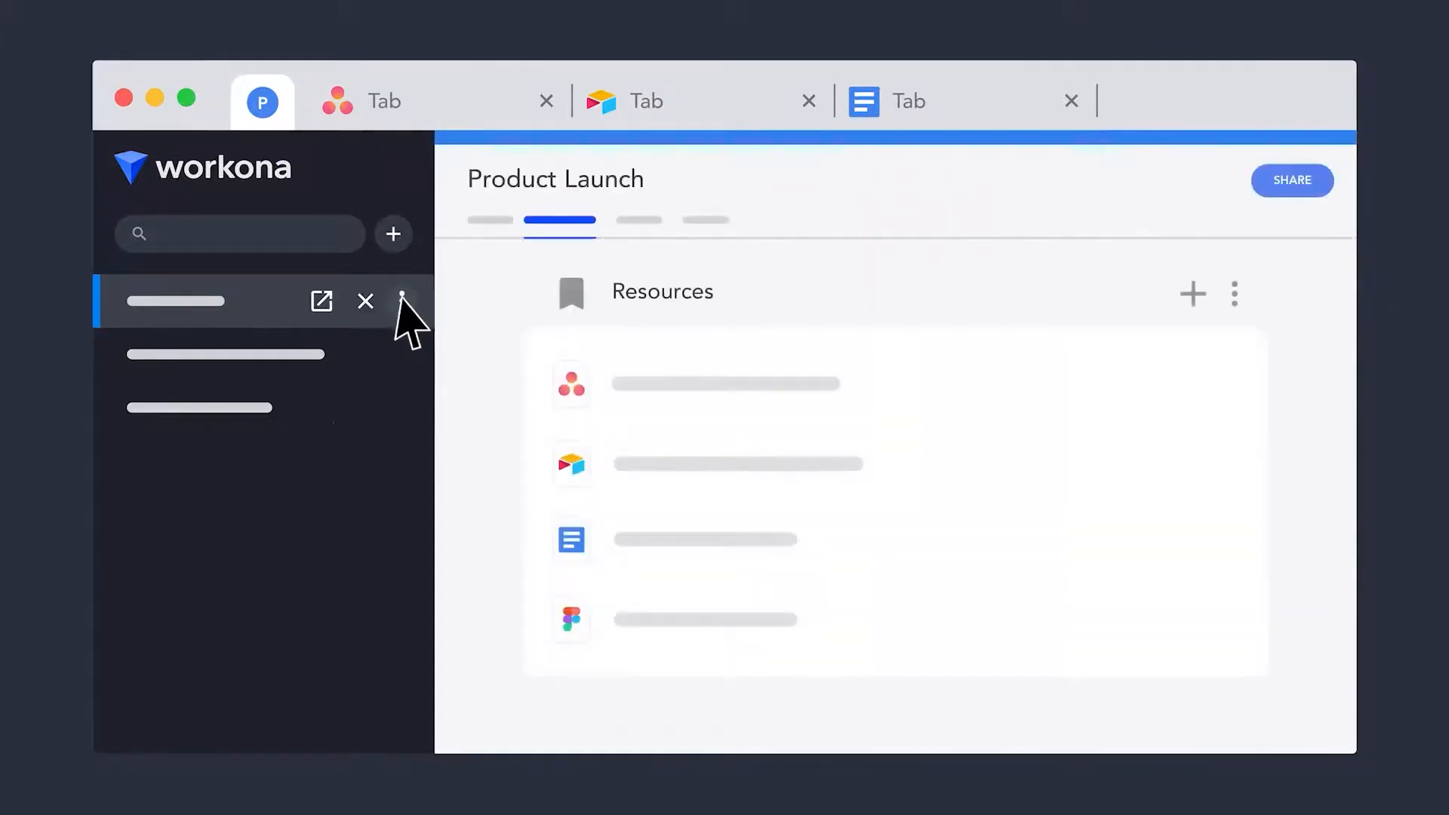
pyautogui.click(400, 302)
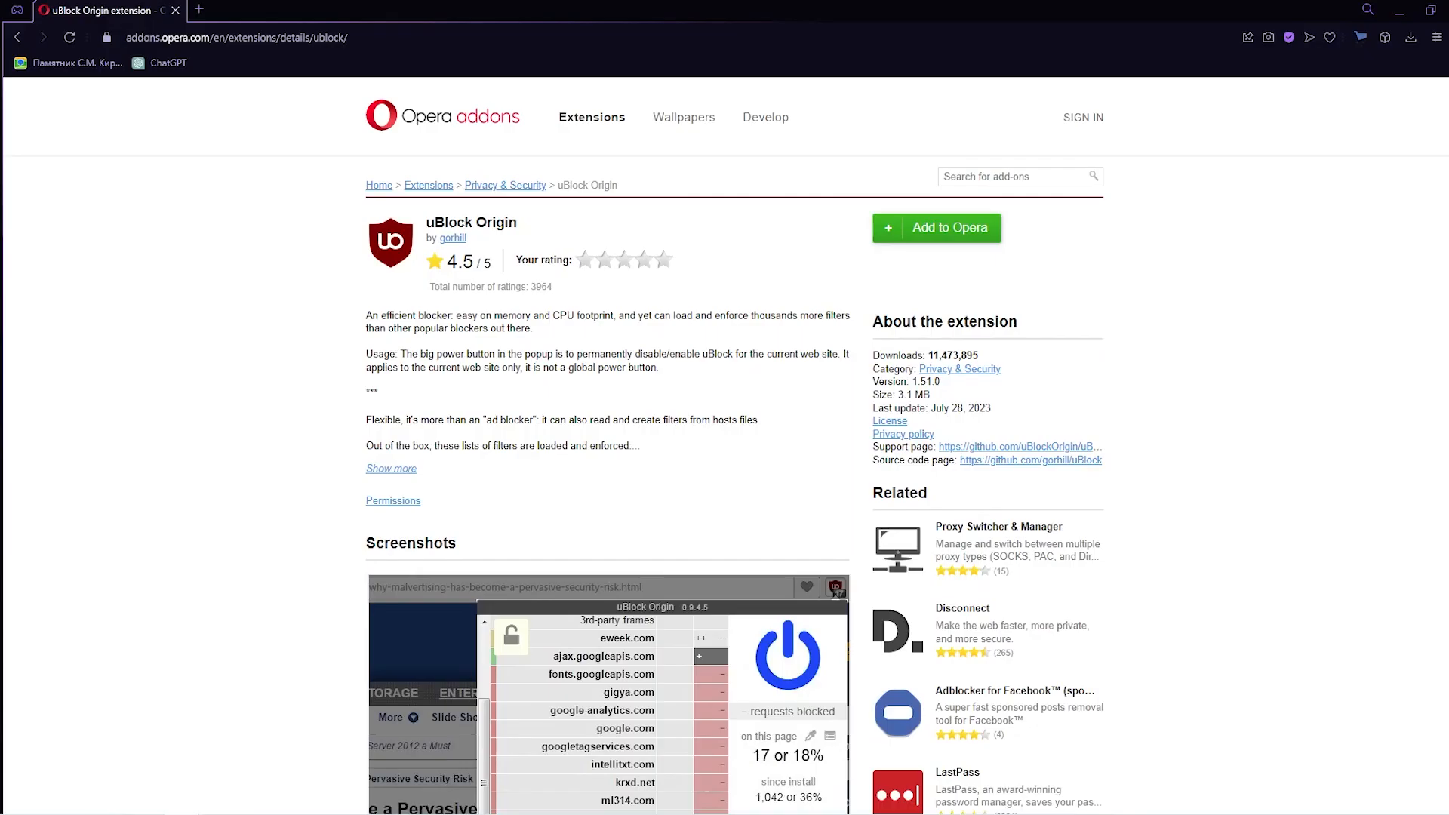
pyautogui.click(391, 468)
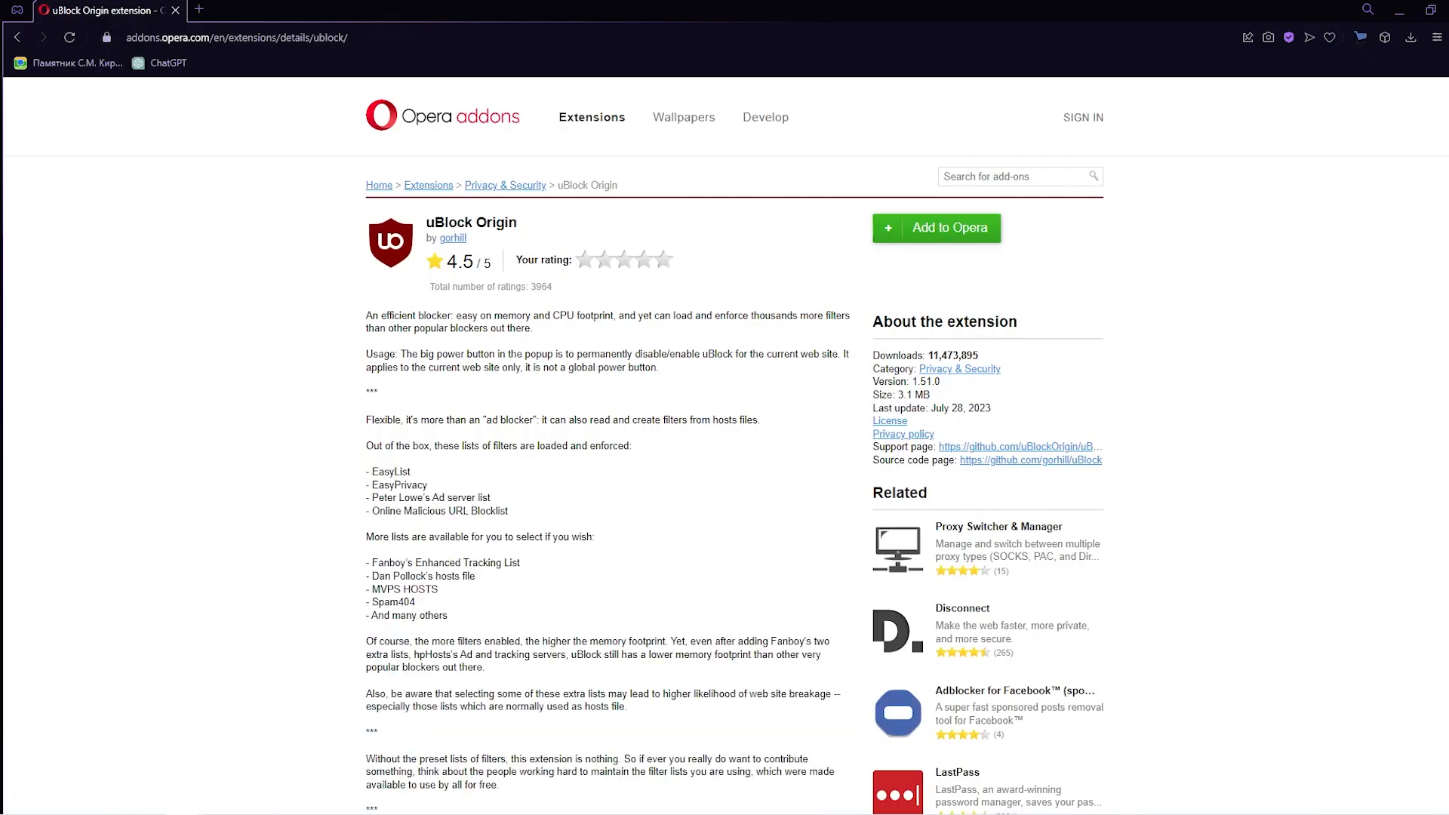
pyautogui.scroll(-3)
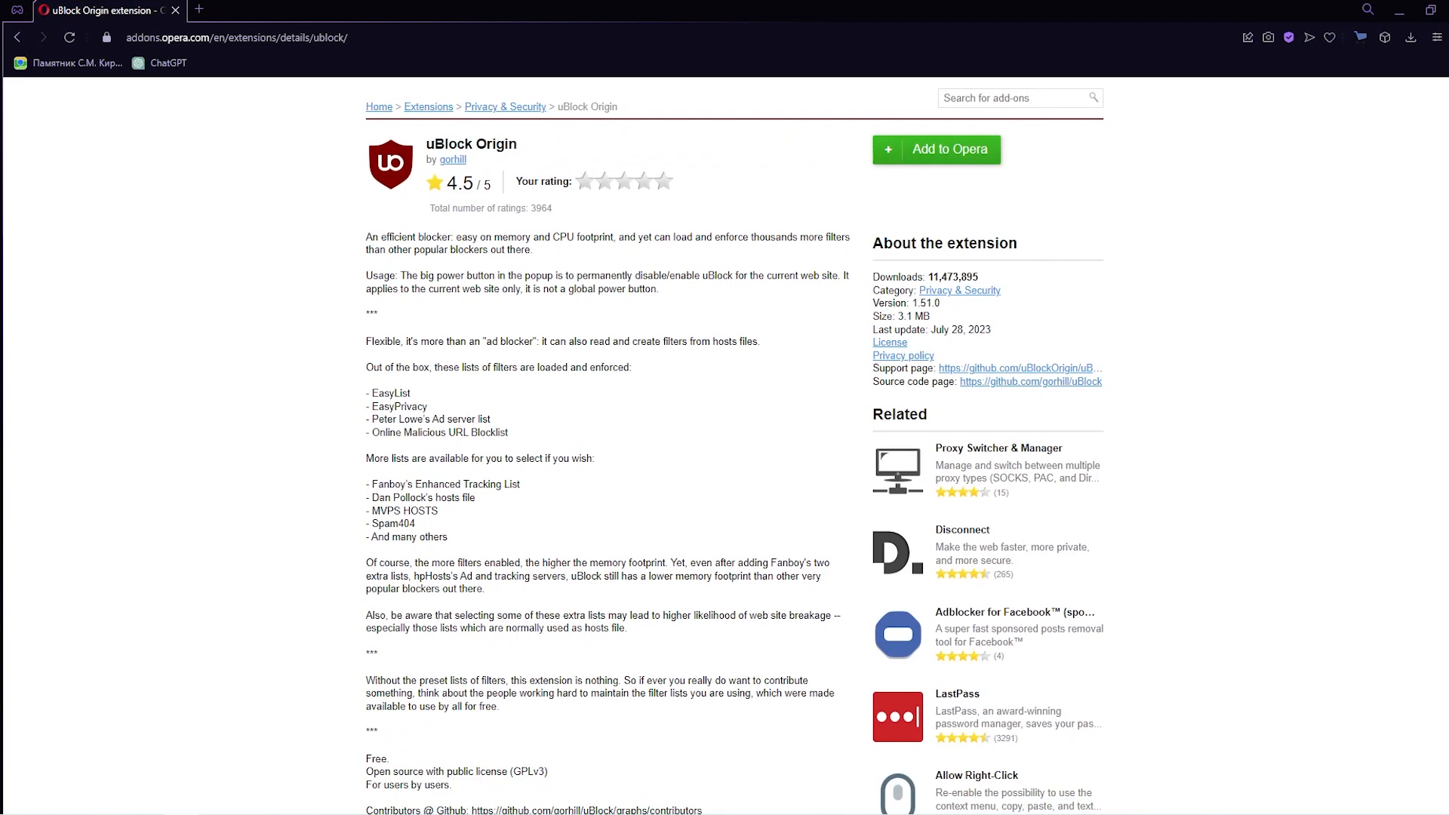
pyautogui.scroll(-3)
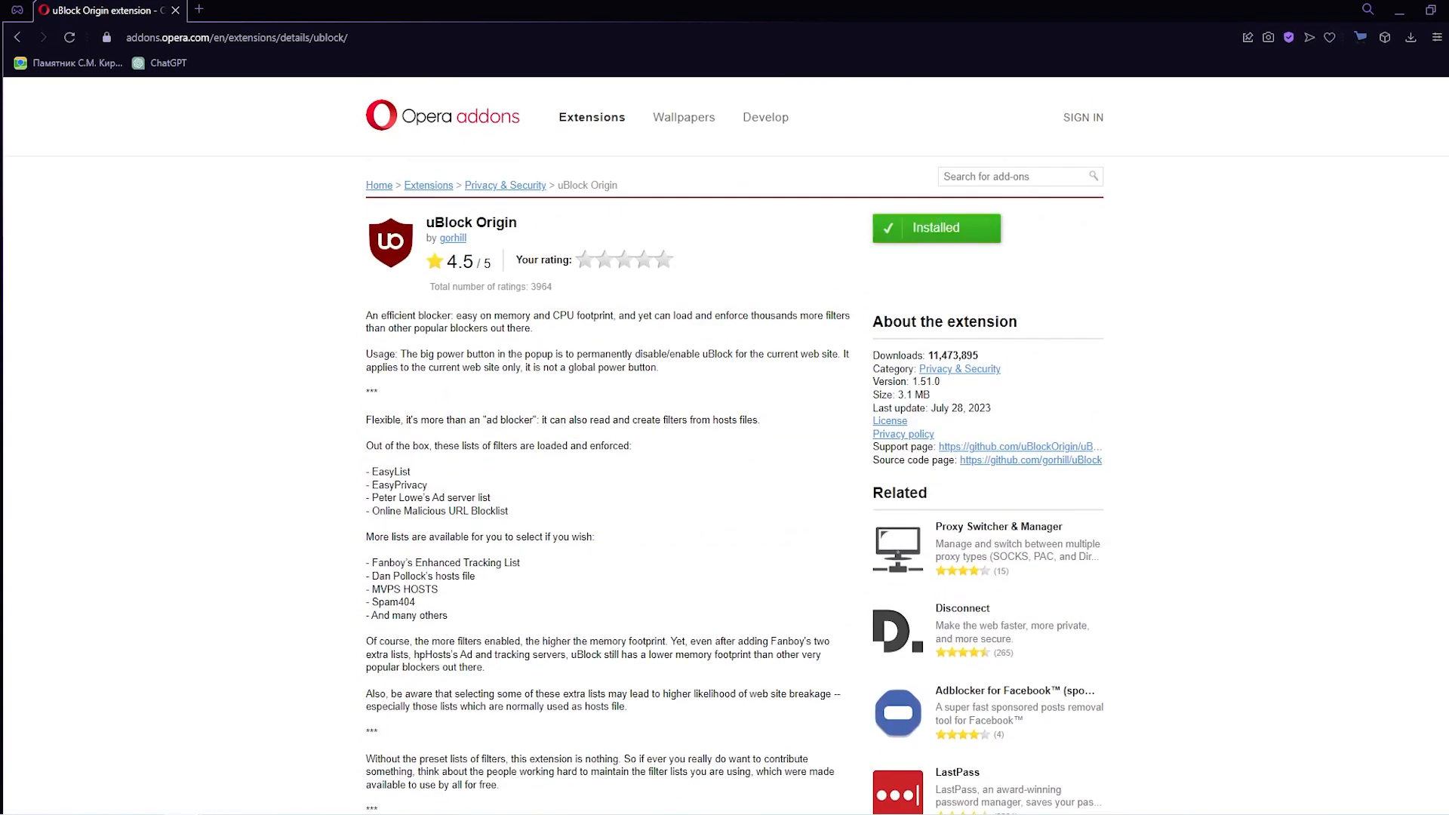
# Open uBlock Origin's blocking panel from the Extensions menu, then its settings dashboard
pyautogui.click(1384, 37)
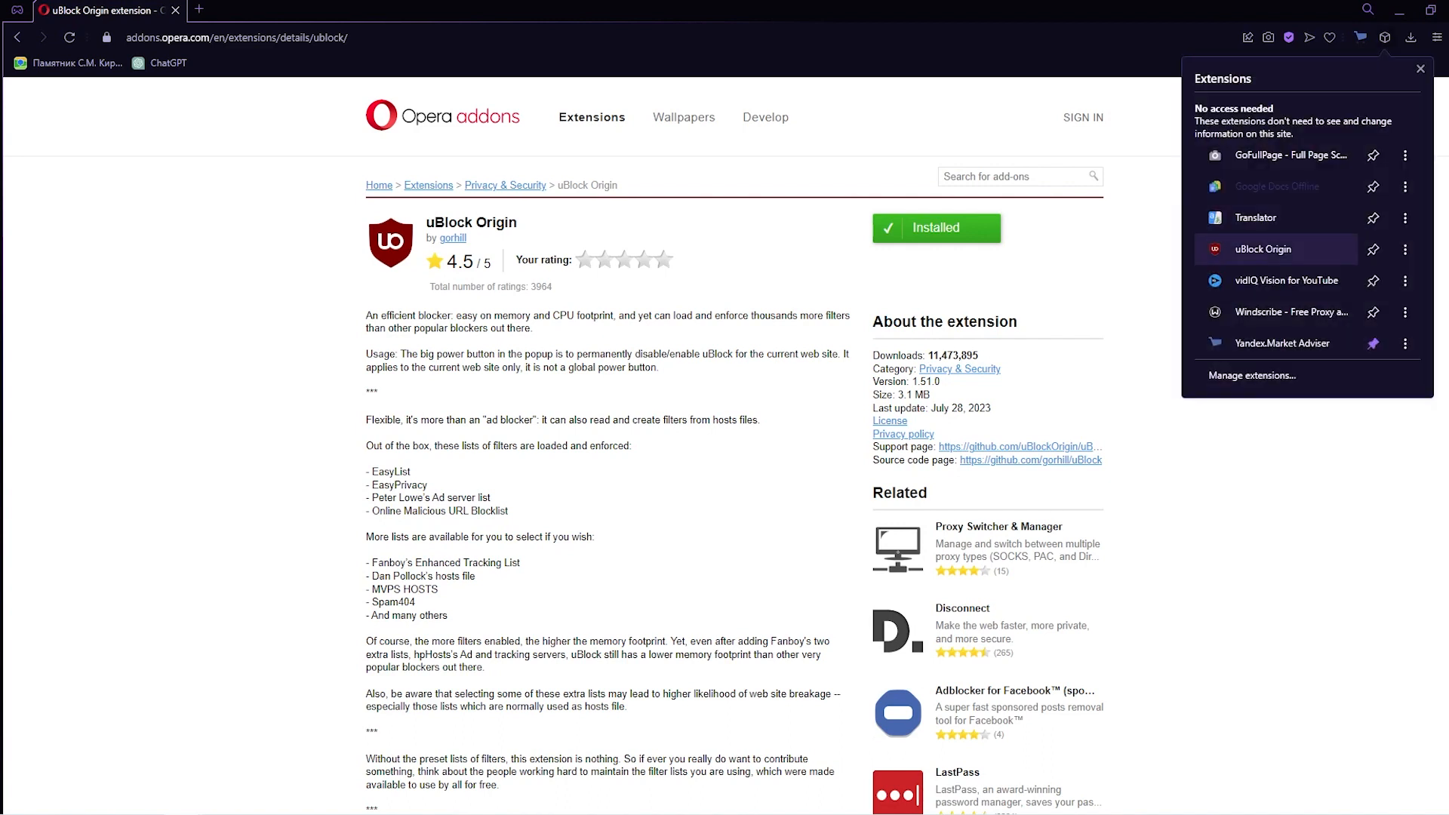
pyautogui.click(1361, 36)
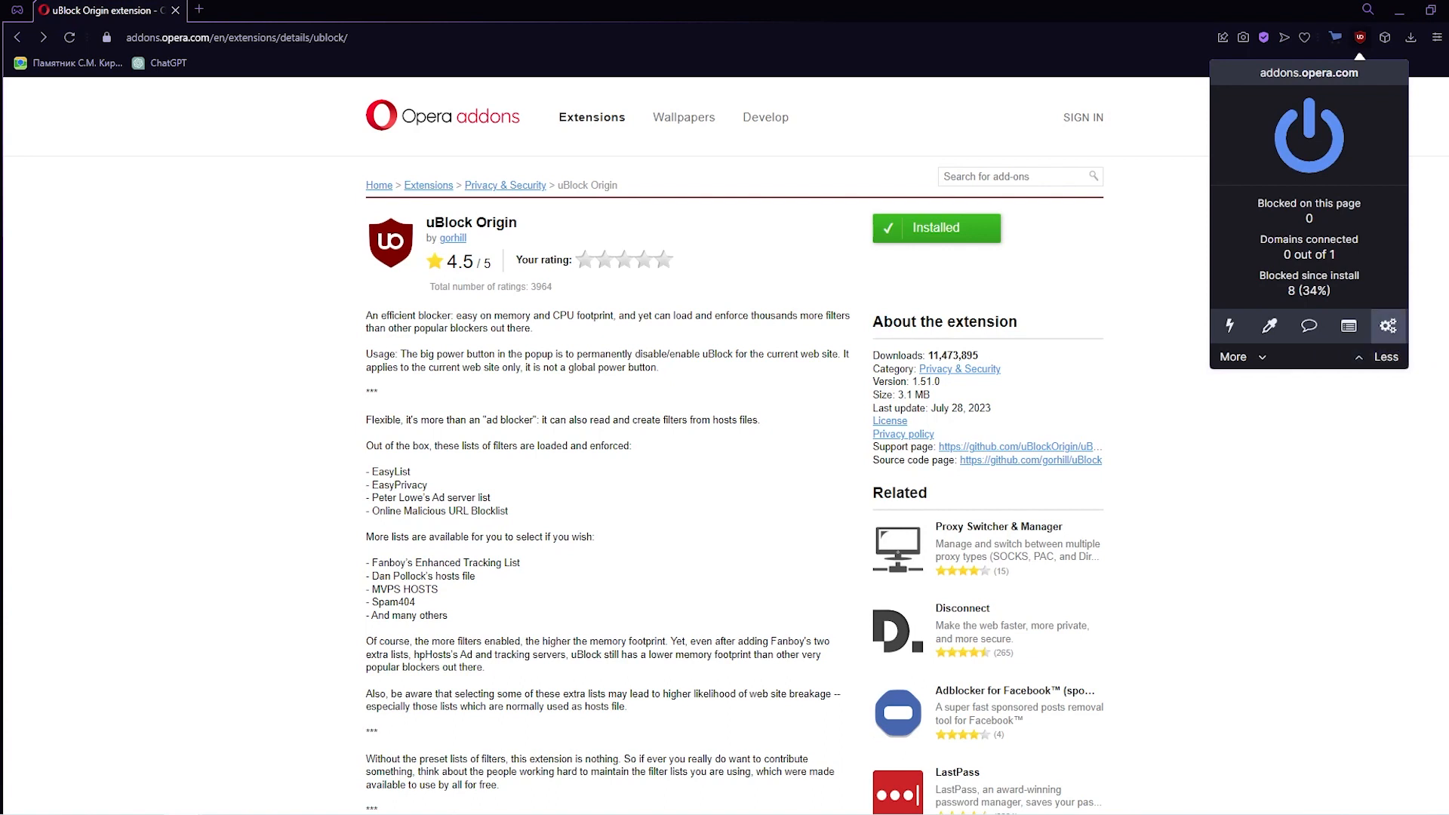
pyautogui.click(1391, 326)
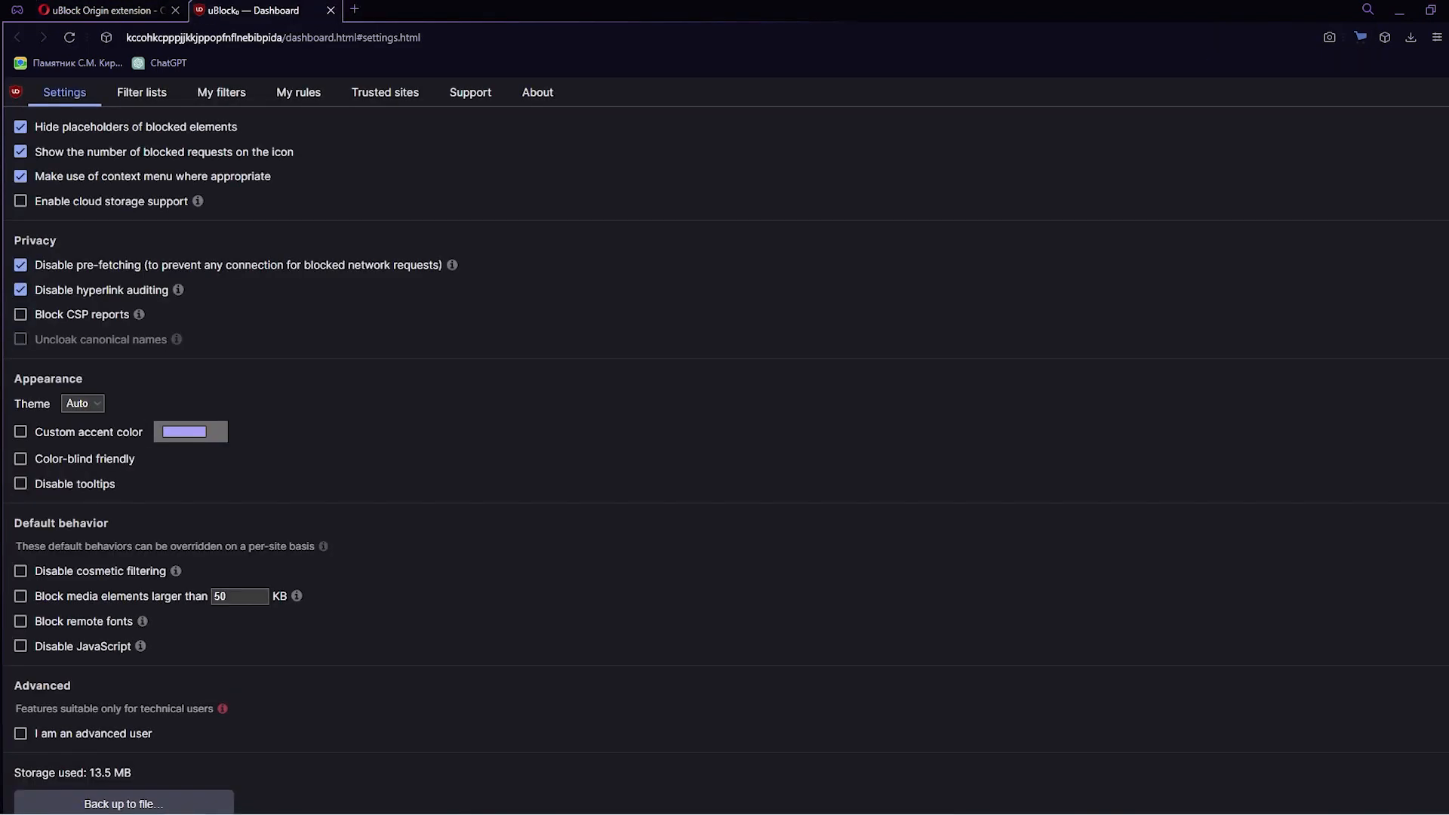
pyautogui.scroll(-3)
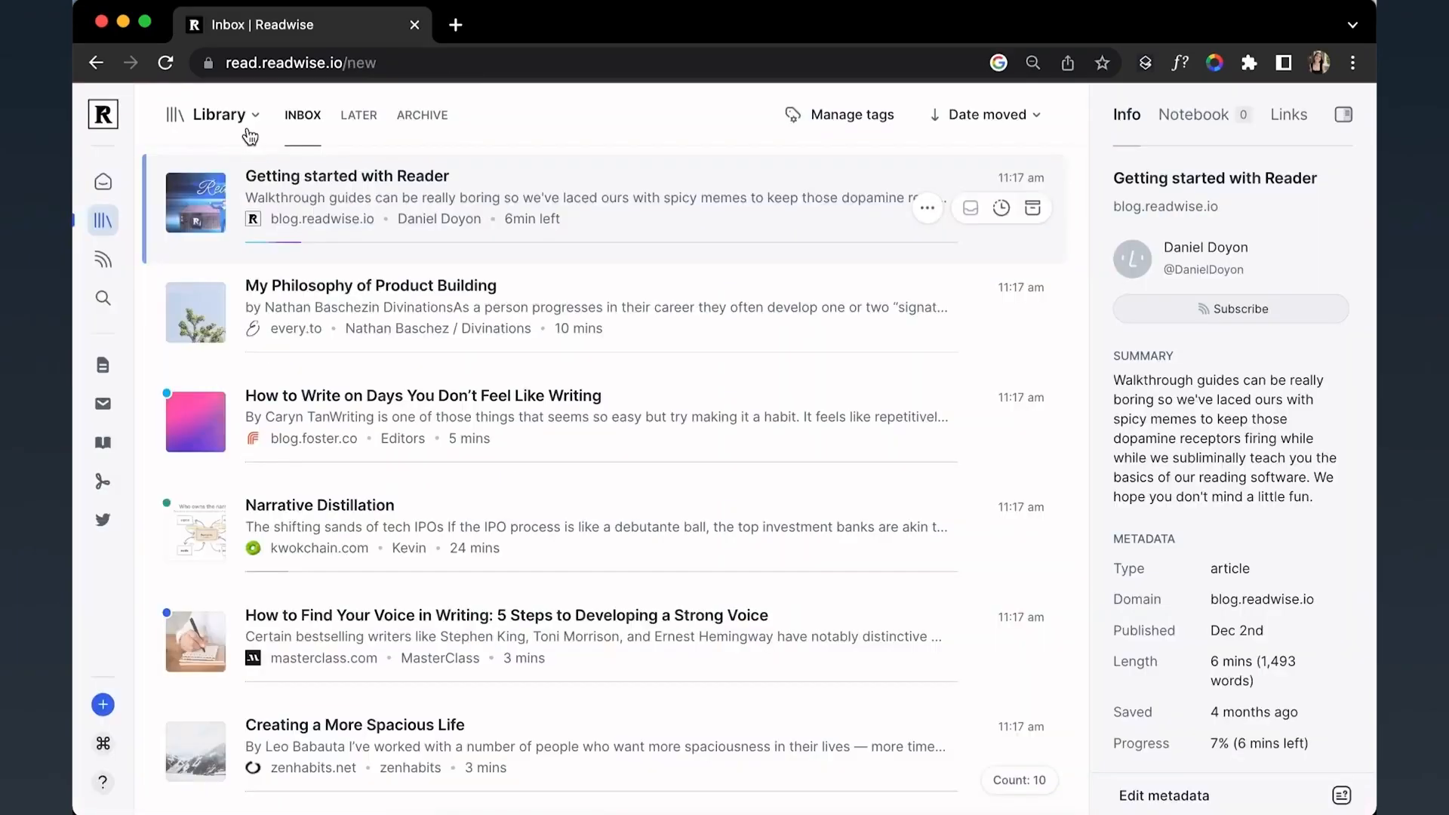
# Read the Getting started with Reader guide, then save the NYT ChatGPT article via the Reader extension
pyautogui.click(355, 725)
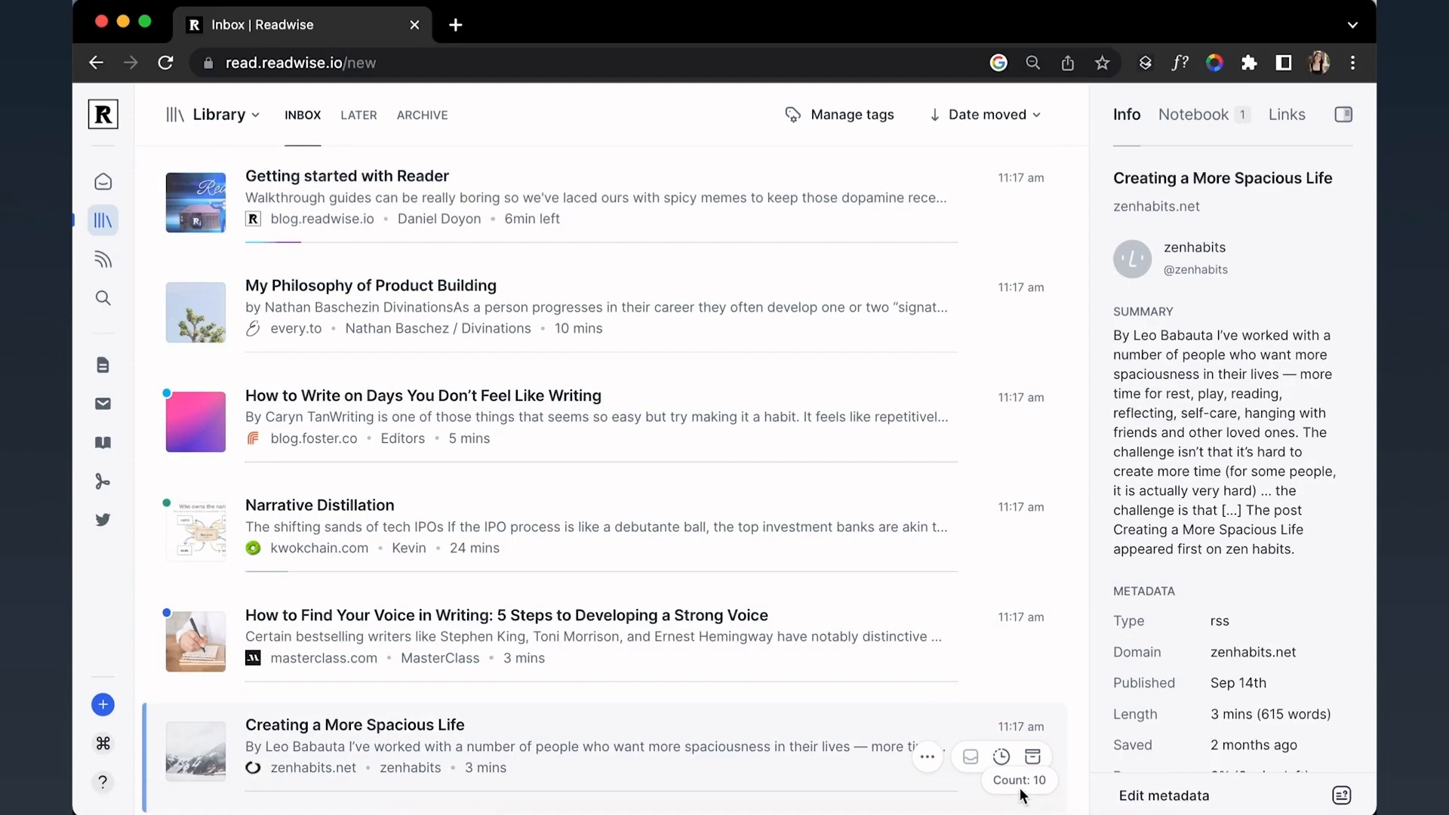
pyautogui.click(421, 114)
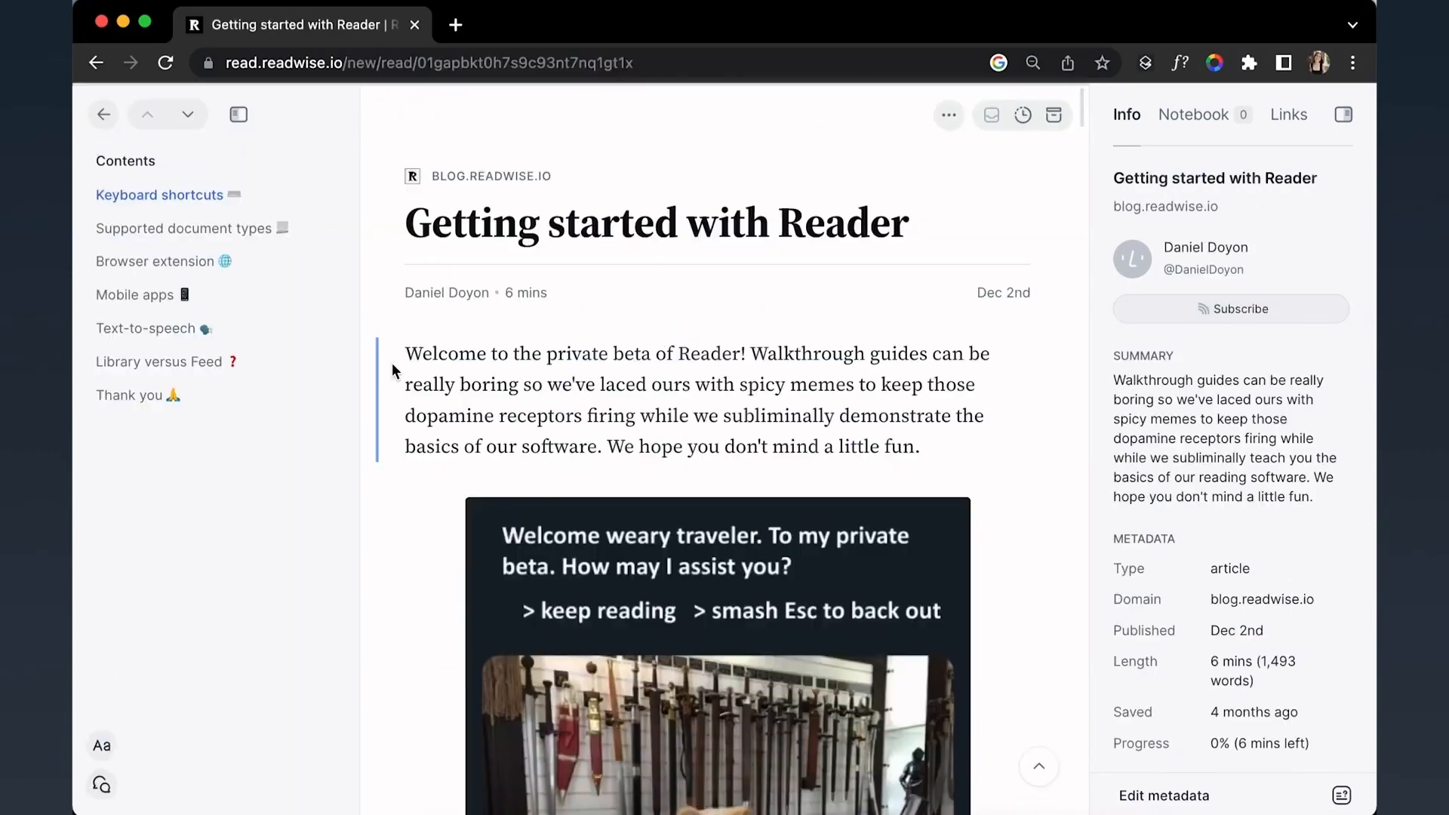
pyautogui.click(134, 295)
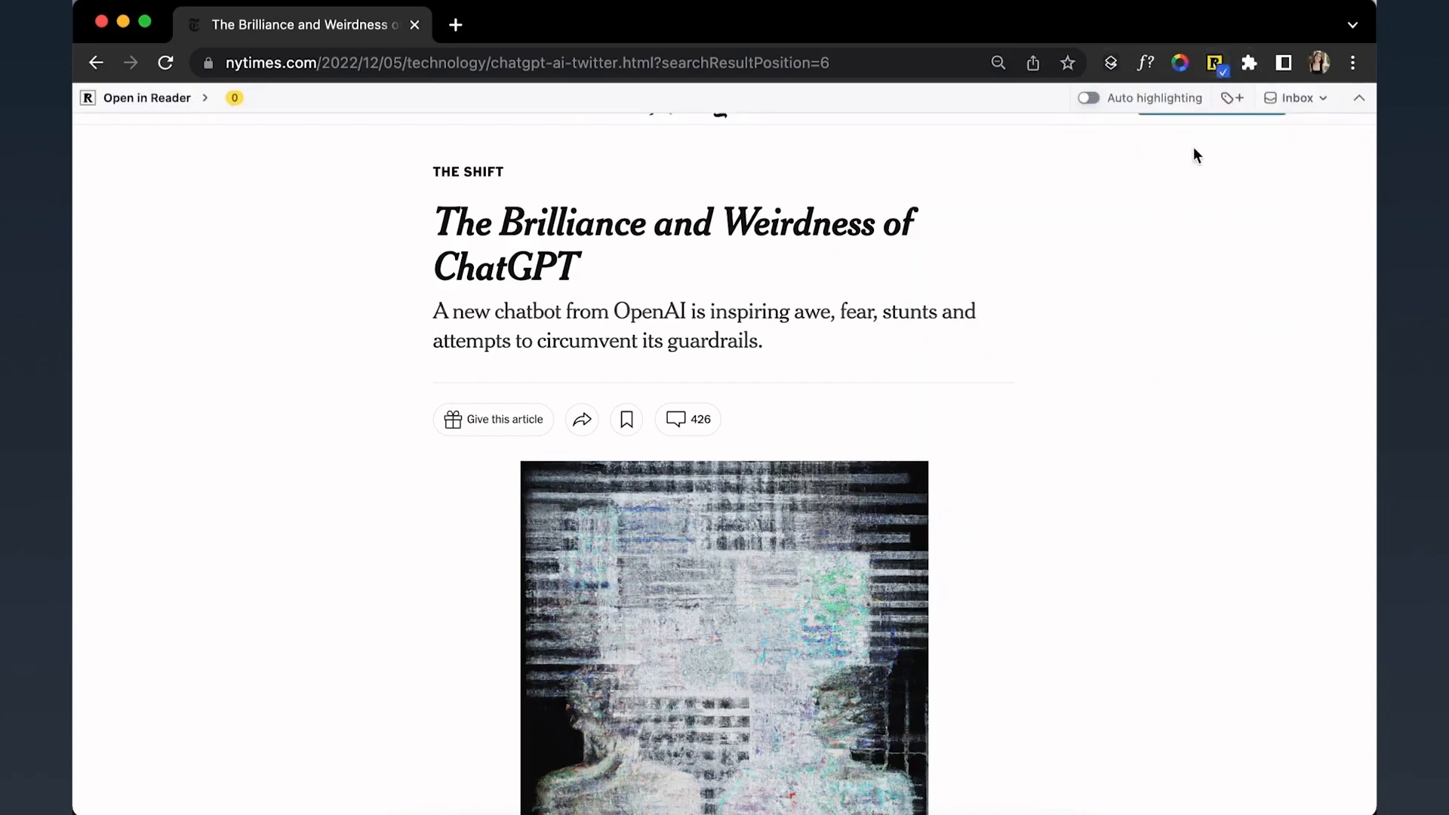
pyautogui.scroll(-3)
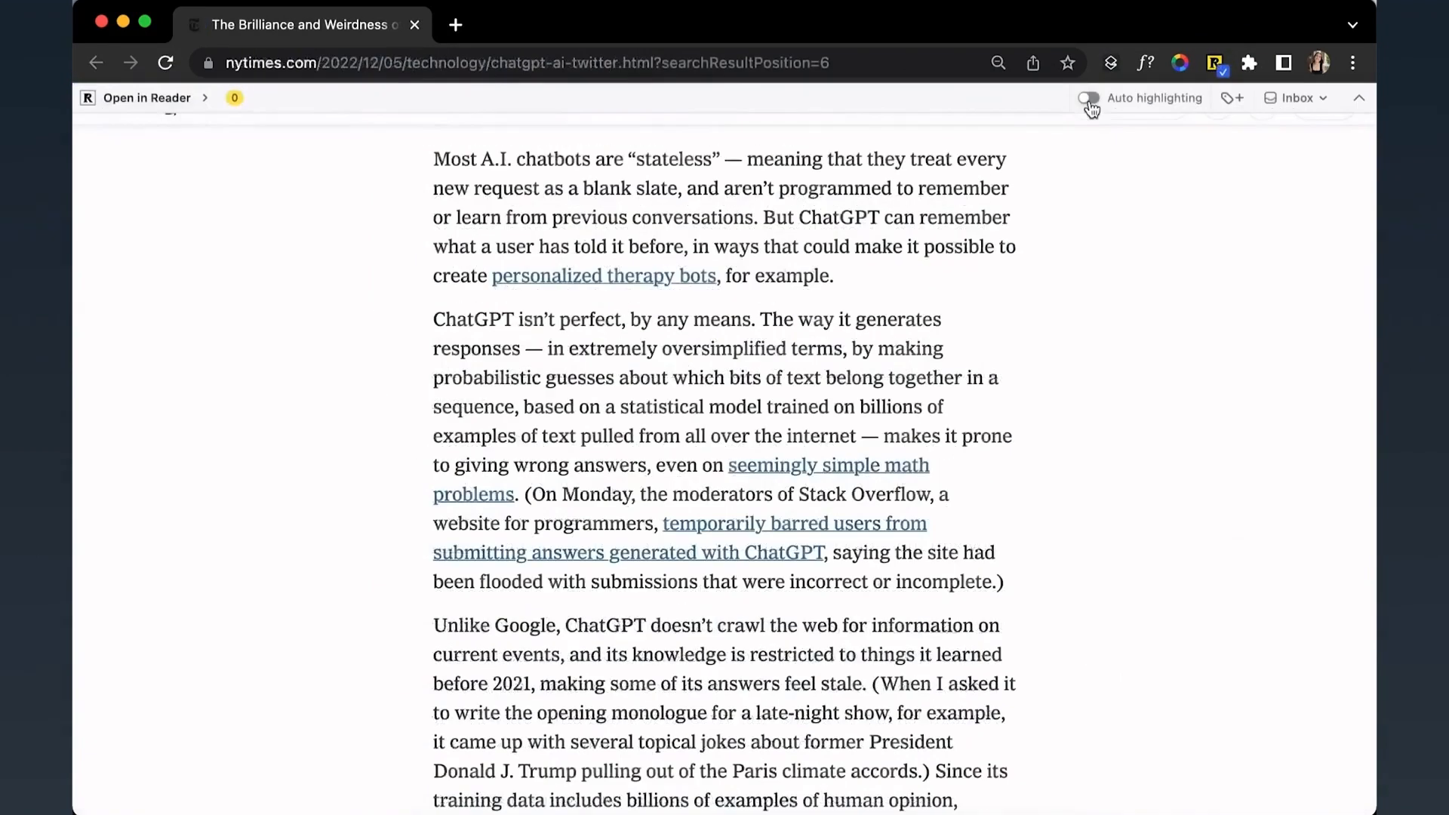
pyautogui.click(1087, 97)
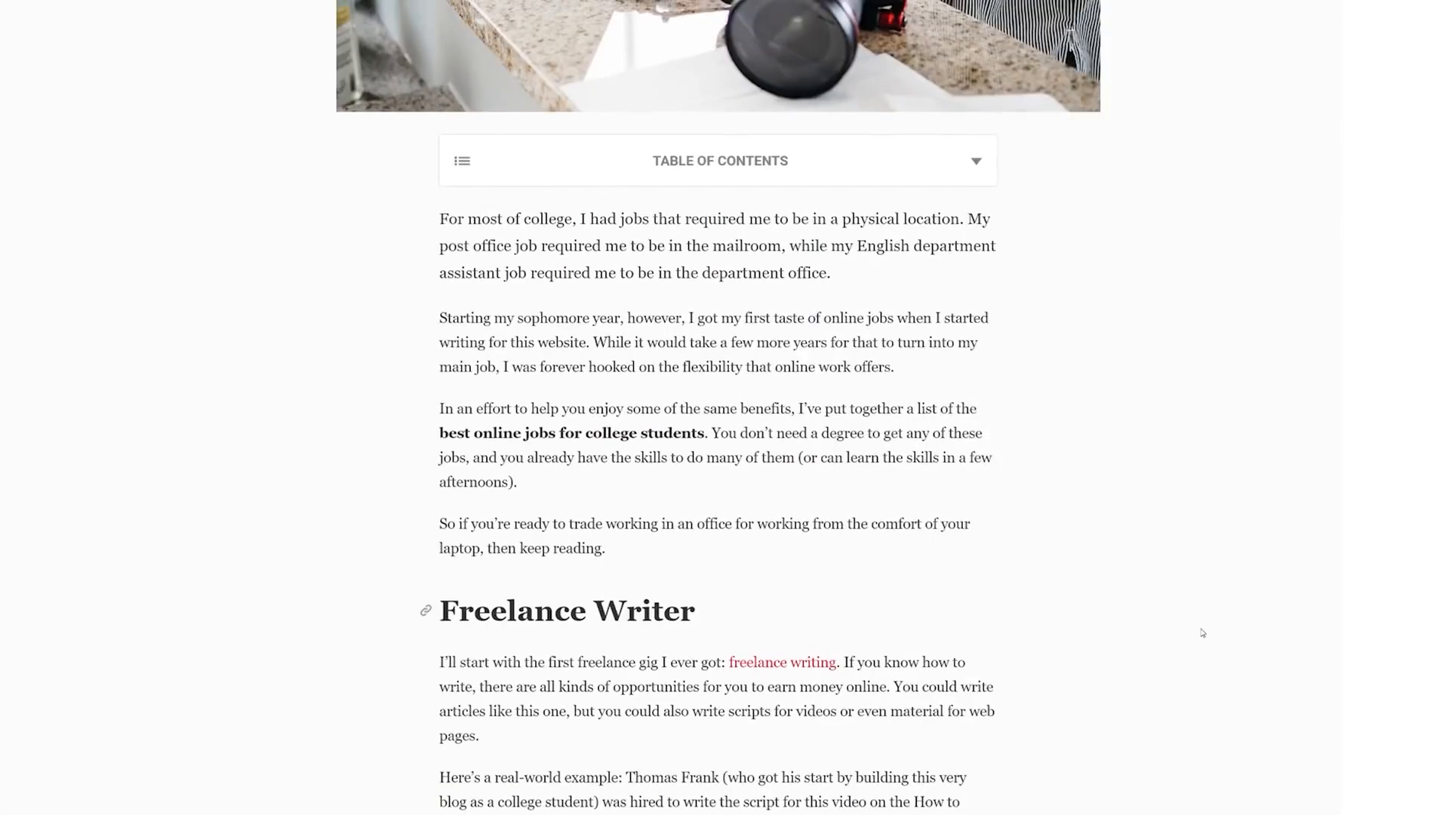
# Save the '23 of the Best Online Jobs for Students' article to Pocket and open My List
pyautogui.scroll(3)
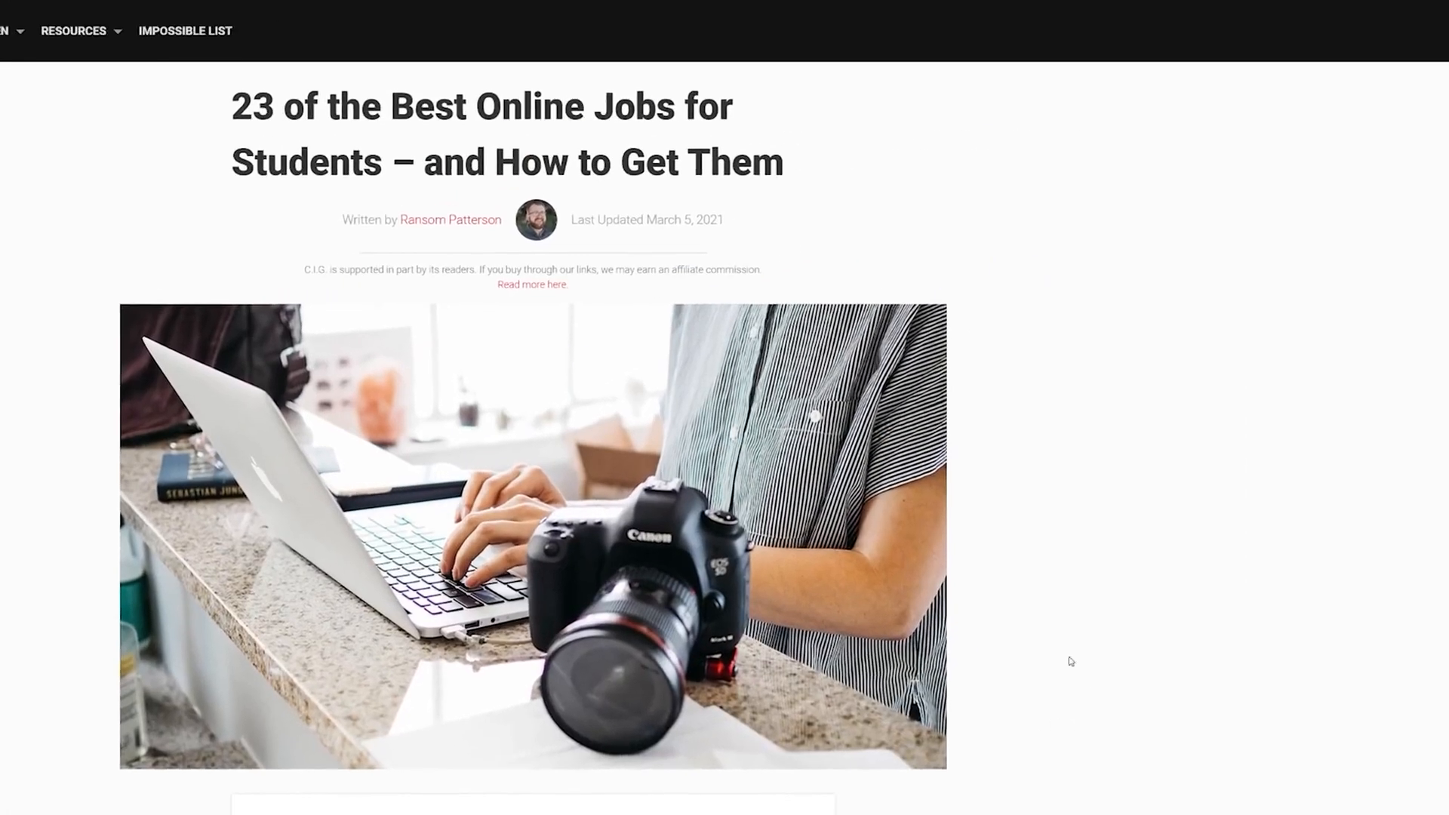
pyautogui.click(1219, 33)
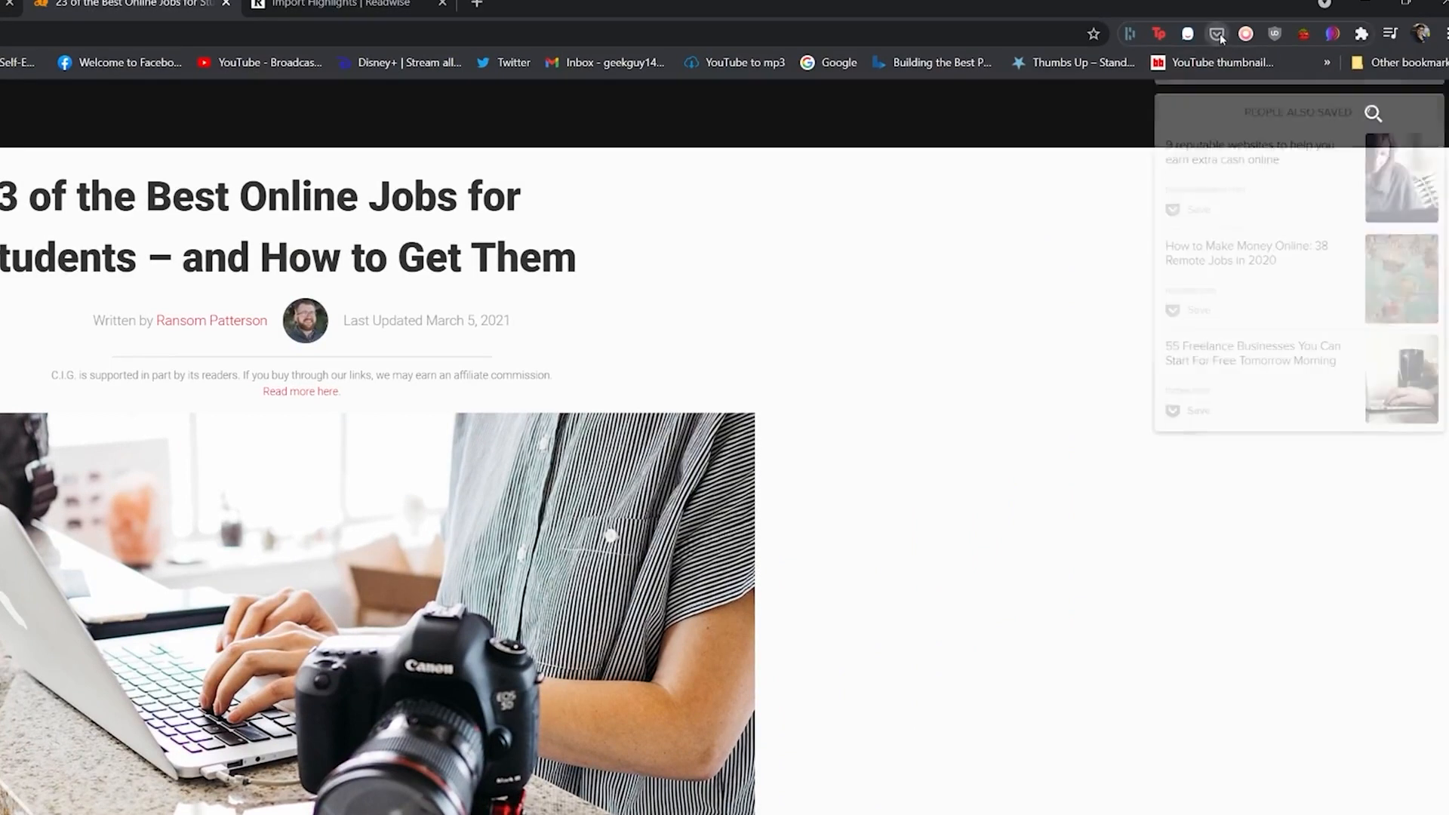
pyautogui.click(1218, 34)
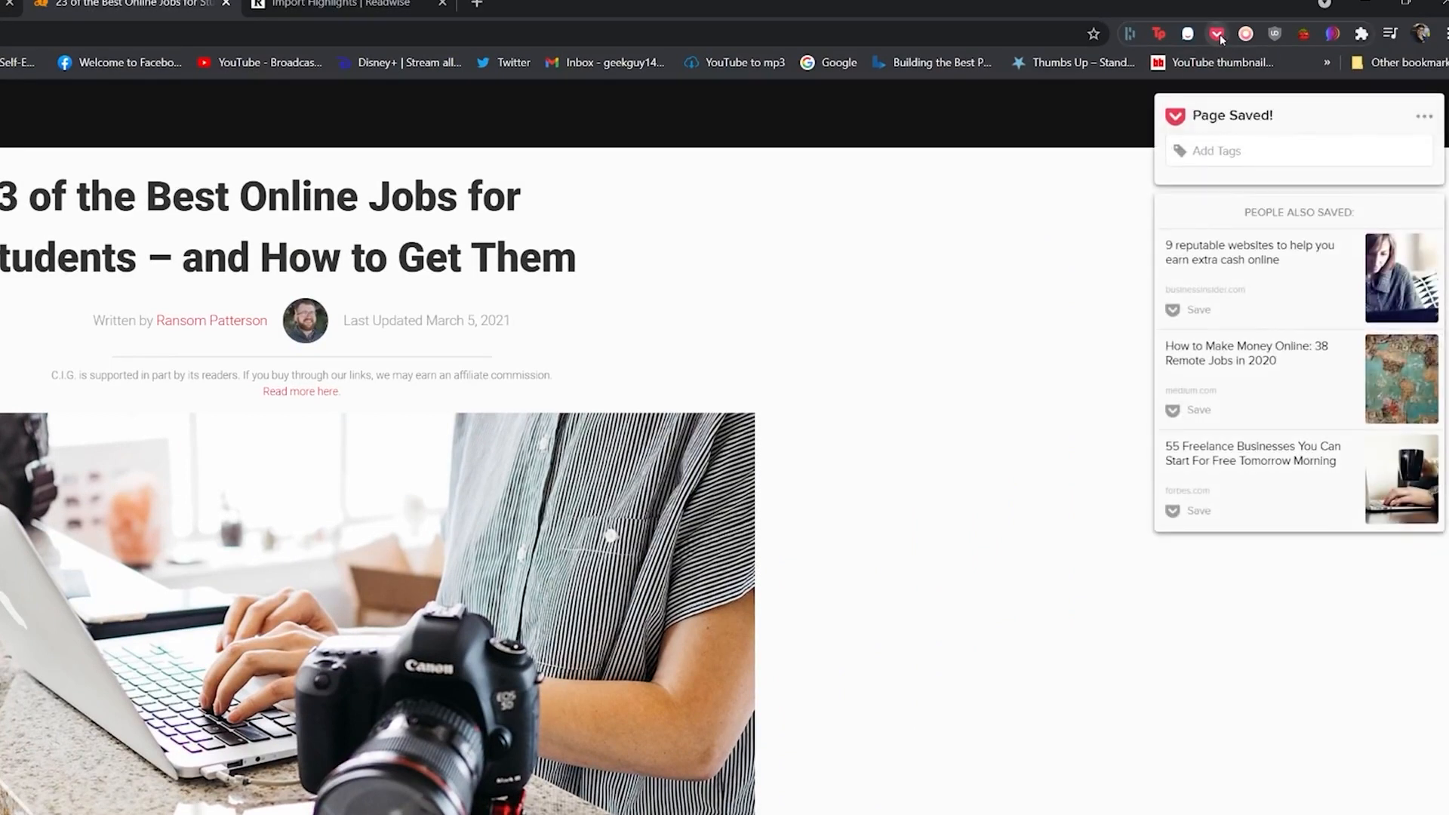
pyautogui.click(1423, 115)
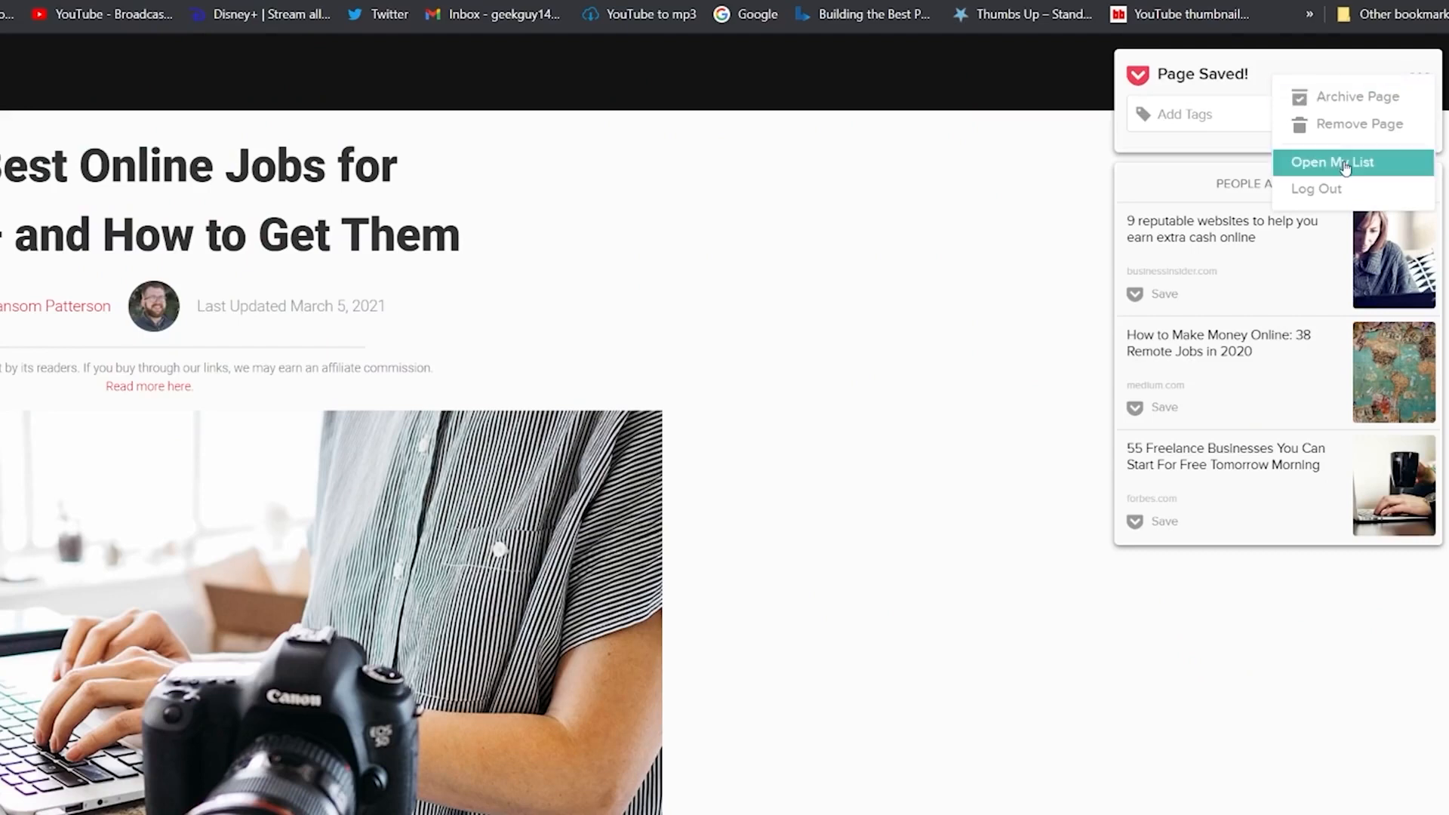
pyautogui.click(1332, 163)
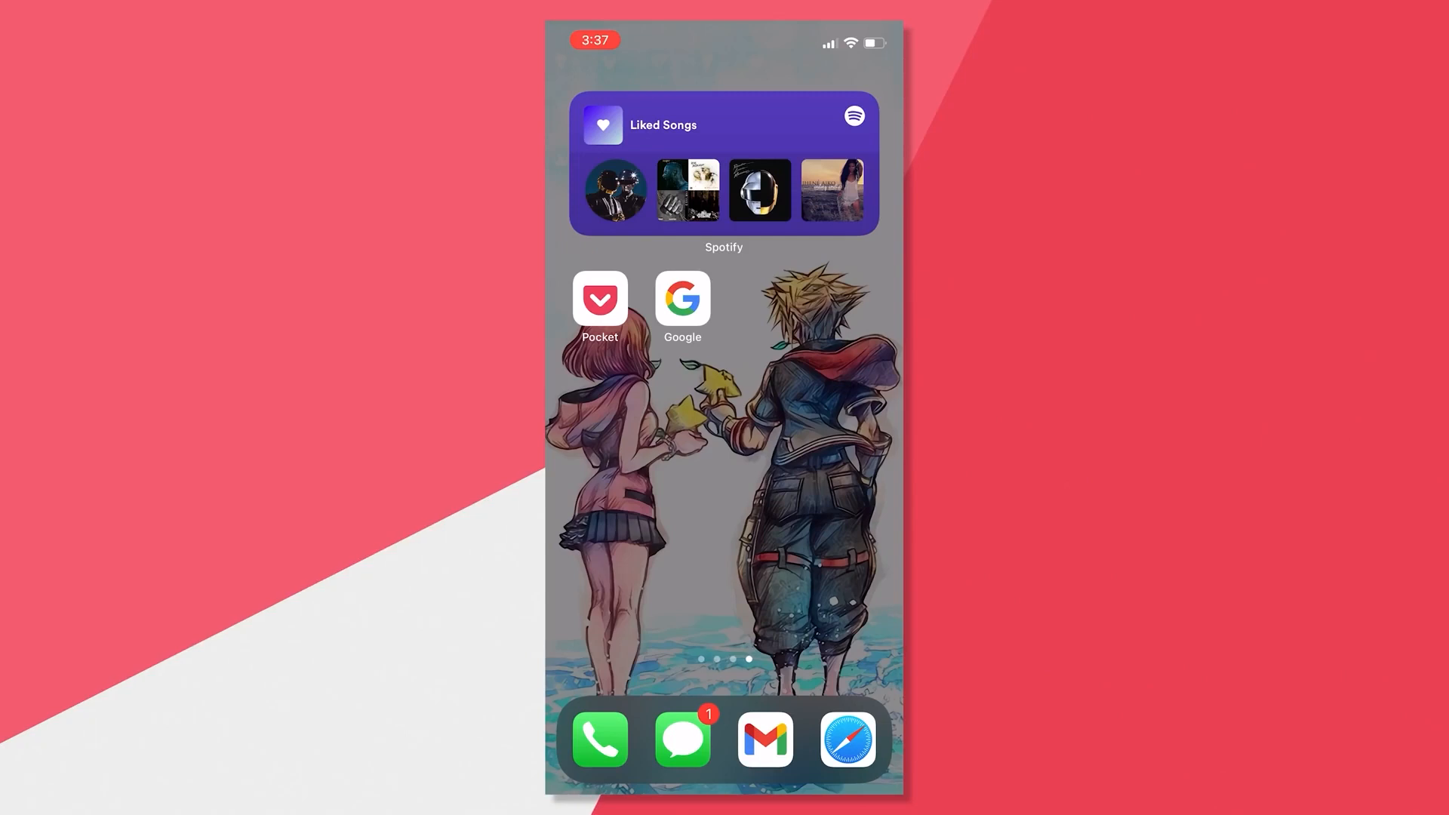
pyautogui.click(599, 298)
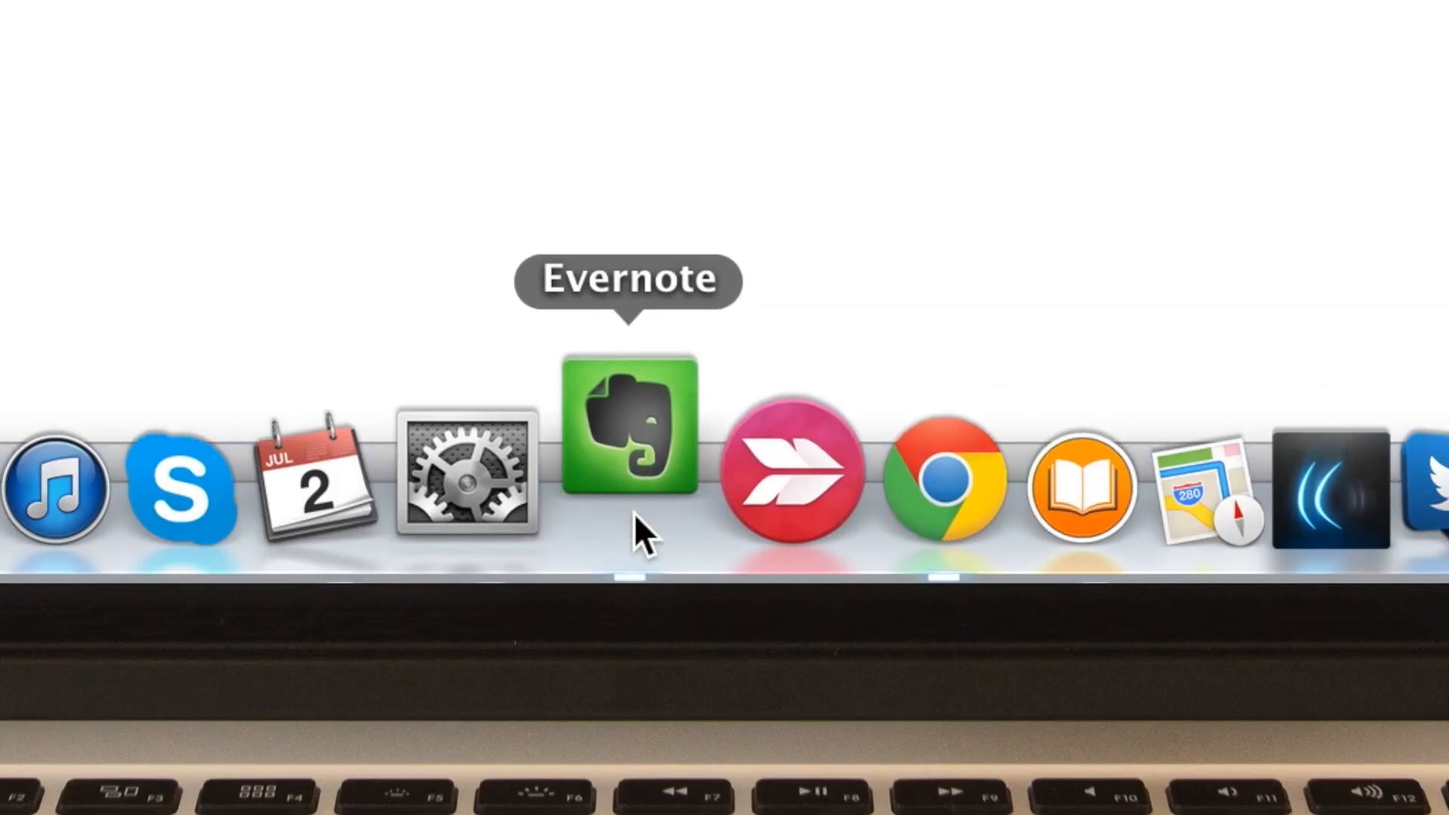
# Launch Evernote from the Dock, showing the Swiss Innovation Powered by Evernote note
pyautogui.click(625, 437)
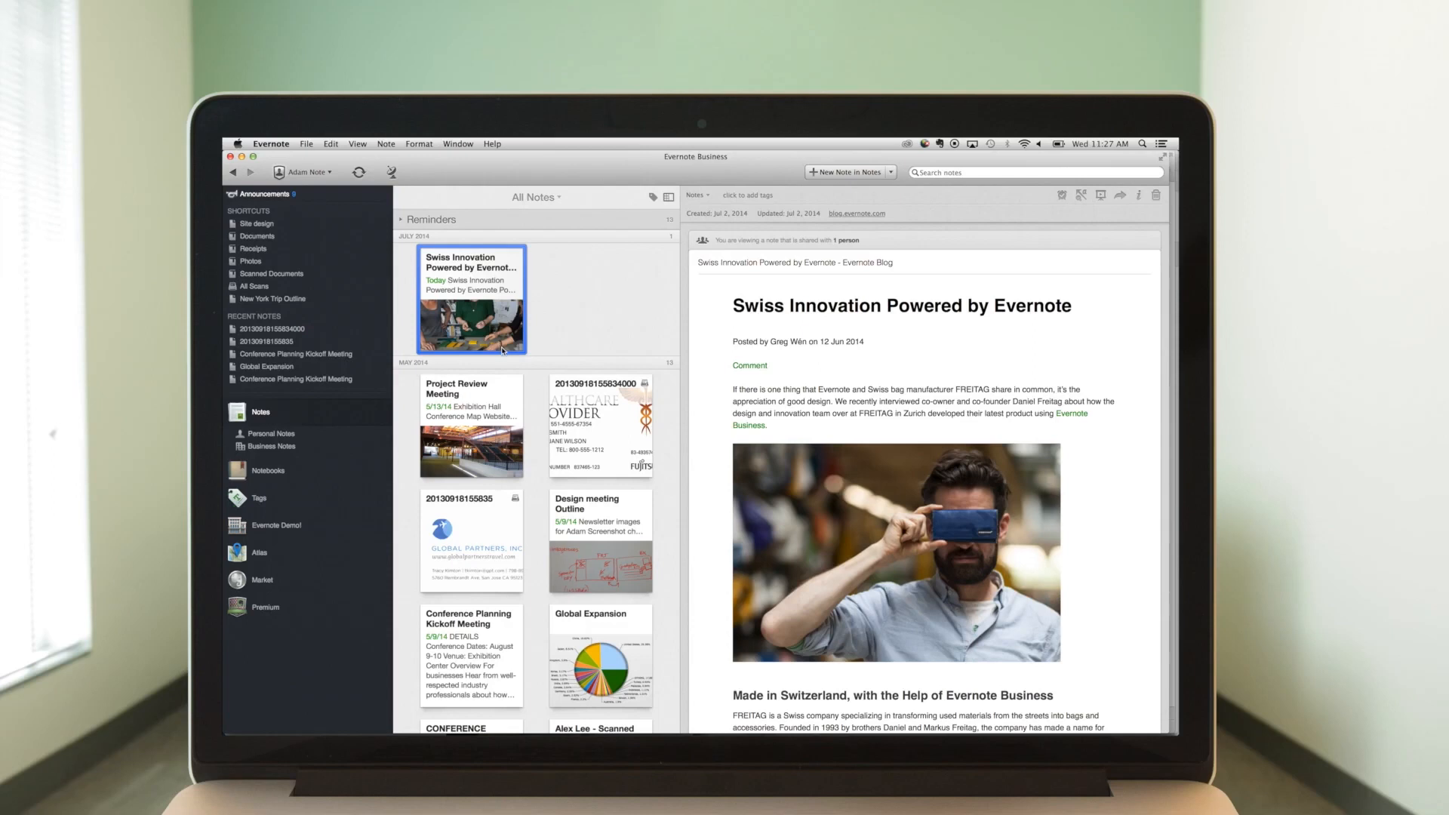